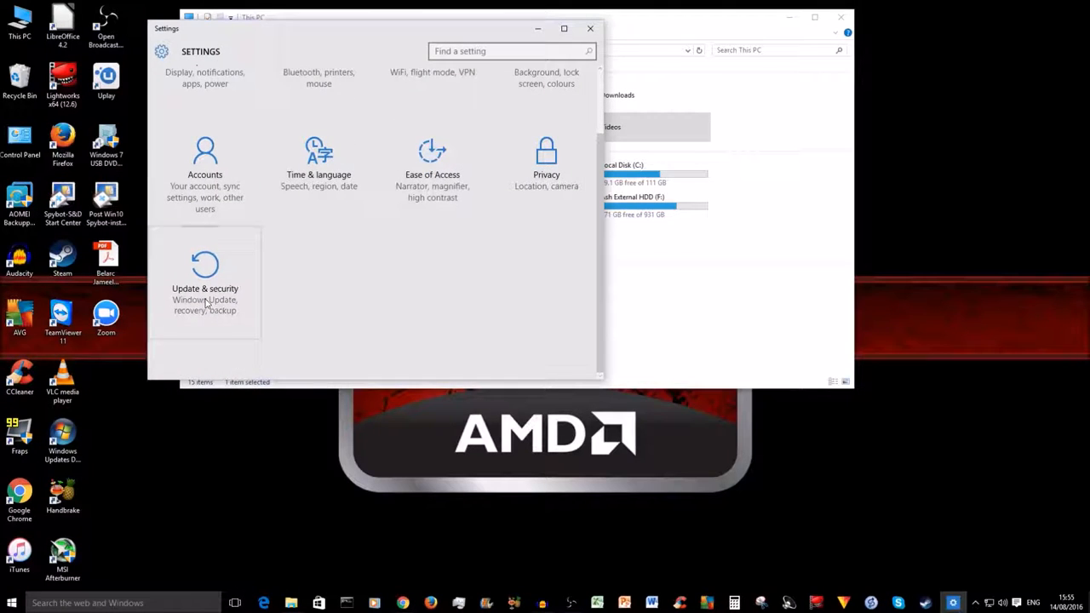
# Reach the File History back-up options via Update & Security > Backup > More options.
pyautogui.click(205, 281)
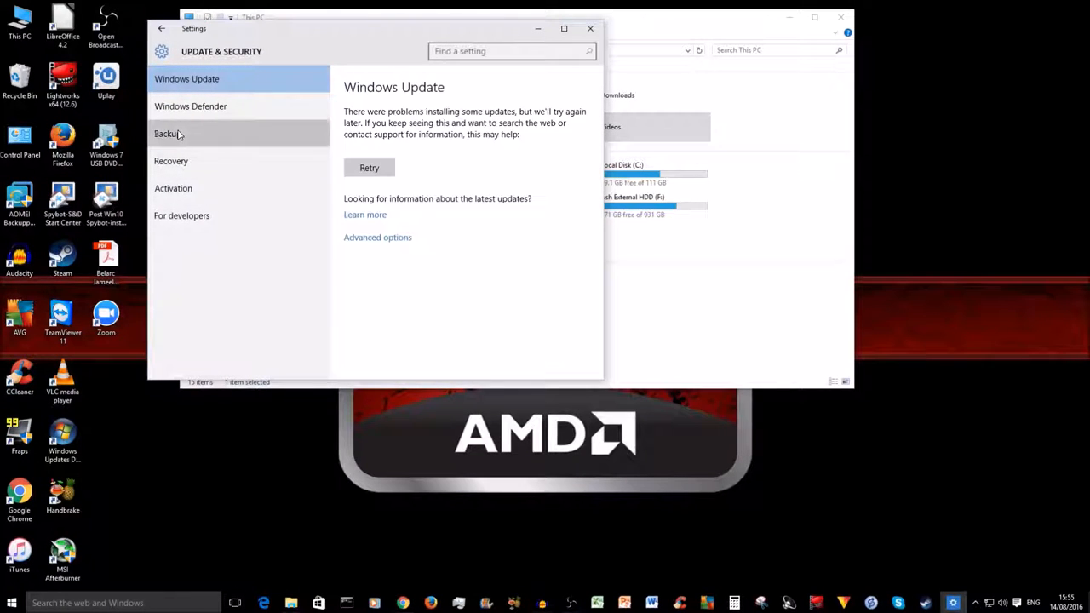
pyautogui.click(167, 133)
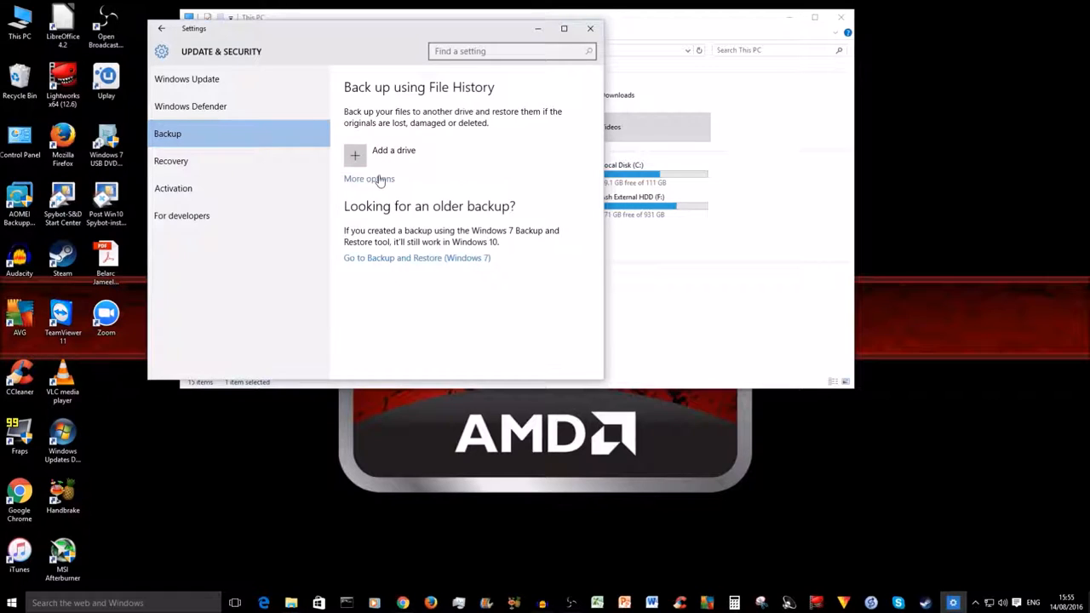
pyautogui.click(368, 179)
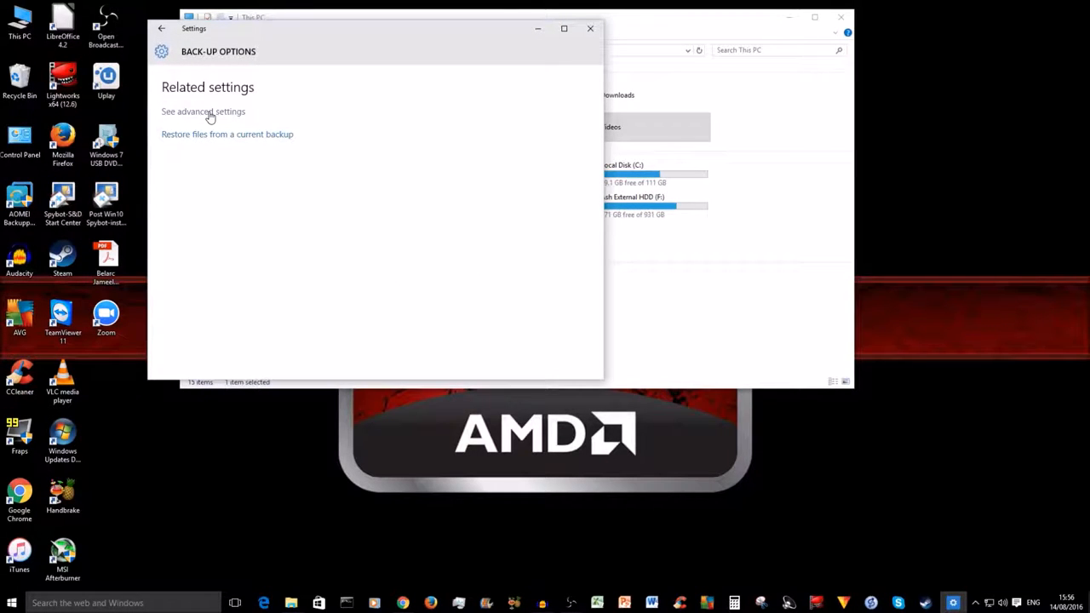
# Go through File History's advanced settings to the System Image Backup page in Control Panel.
pyautogui.click(202, 112)
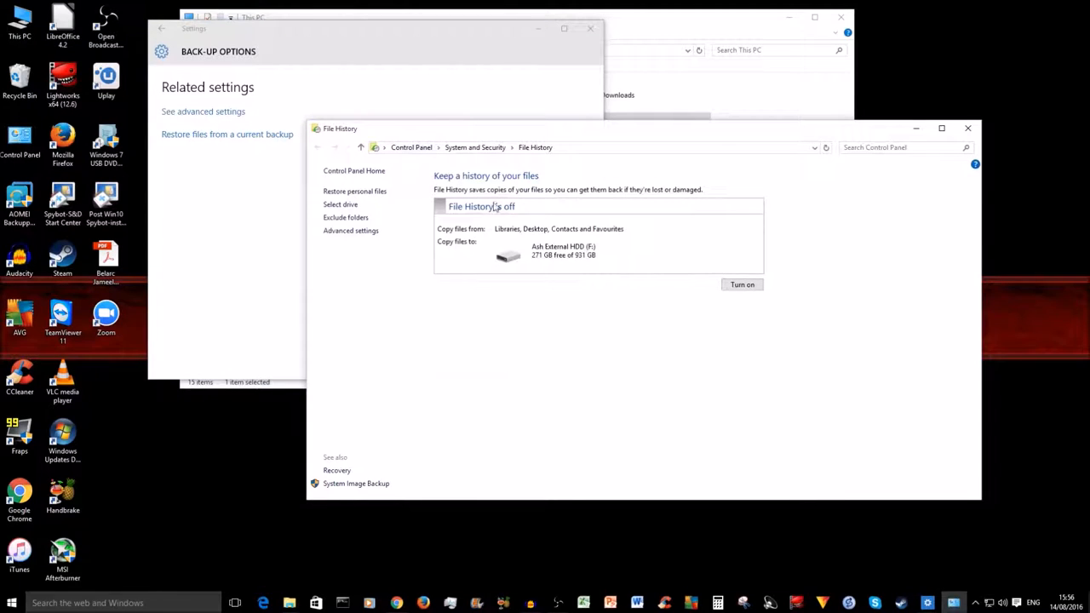
pyautogui.moveTo(491, 324)
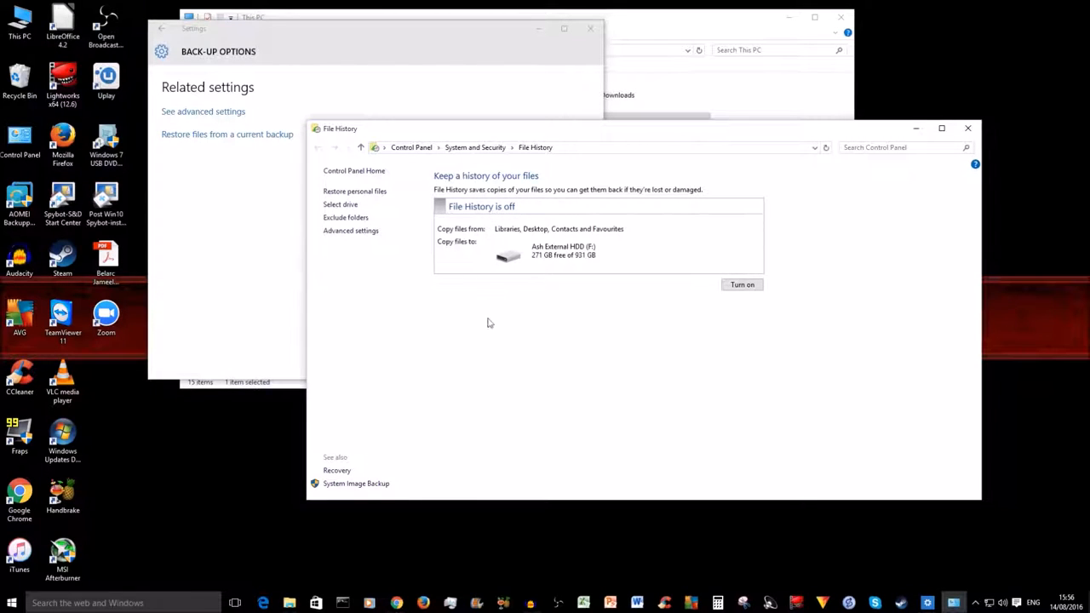
pyautogui.moveTo(357, 492)
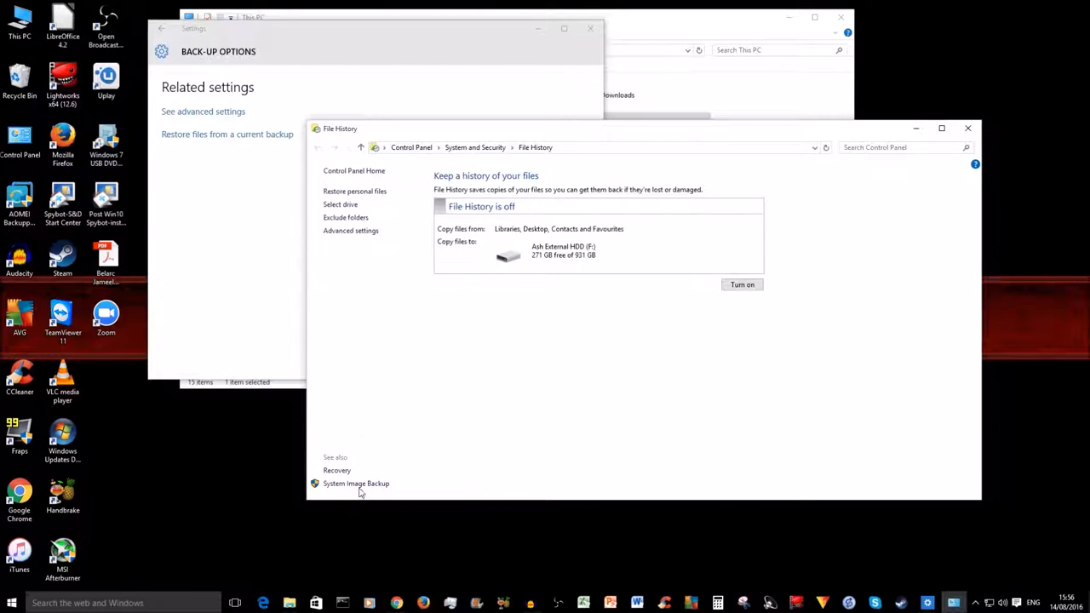
pyautogui.click(355, 483)
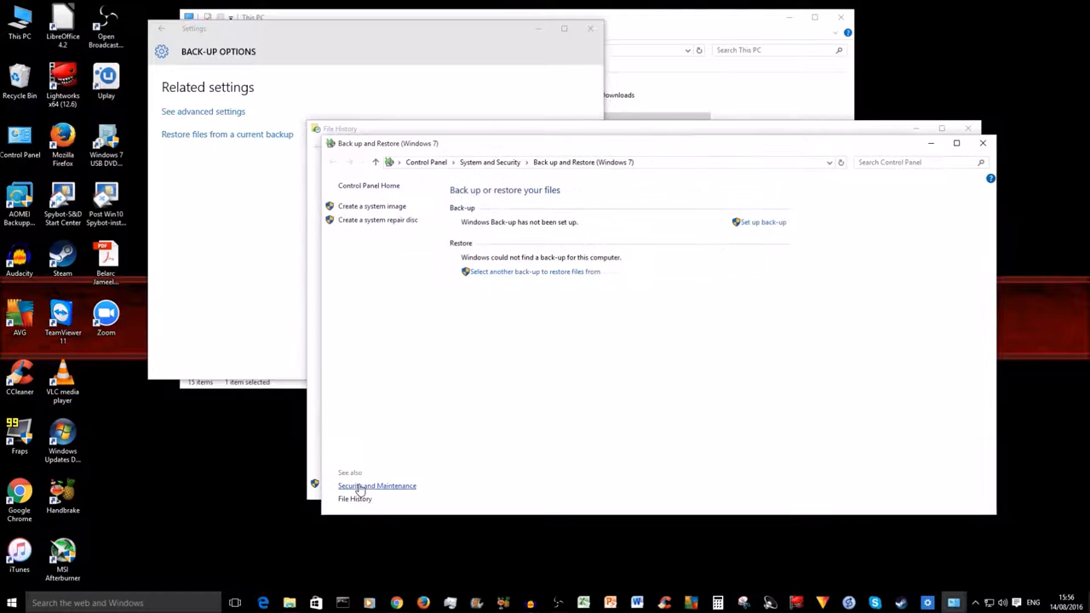
pyautogui.moveTo(399, 356)
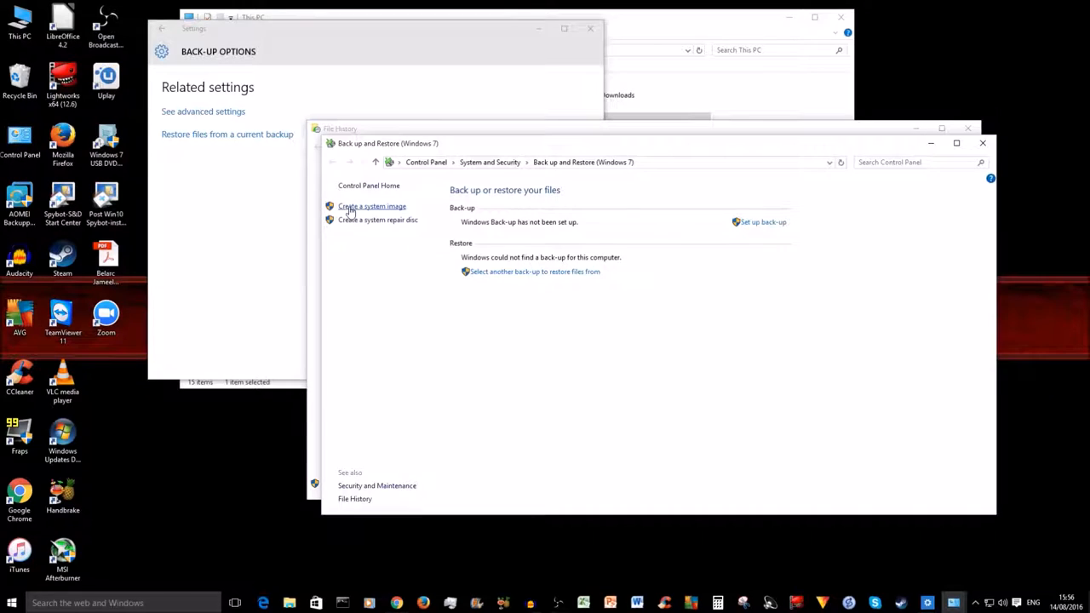
pyautogui.moveTo(361, 211)
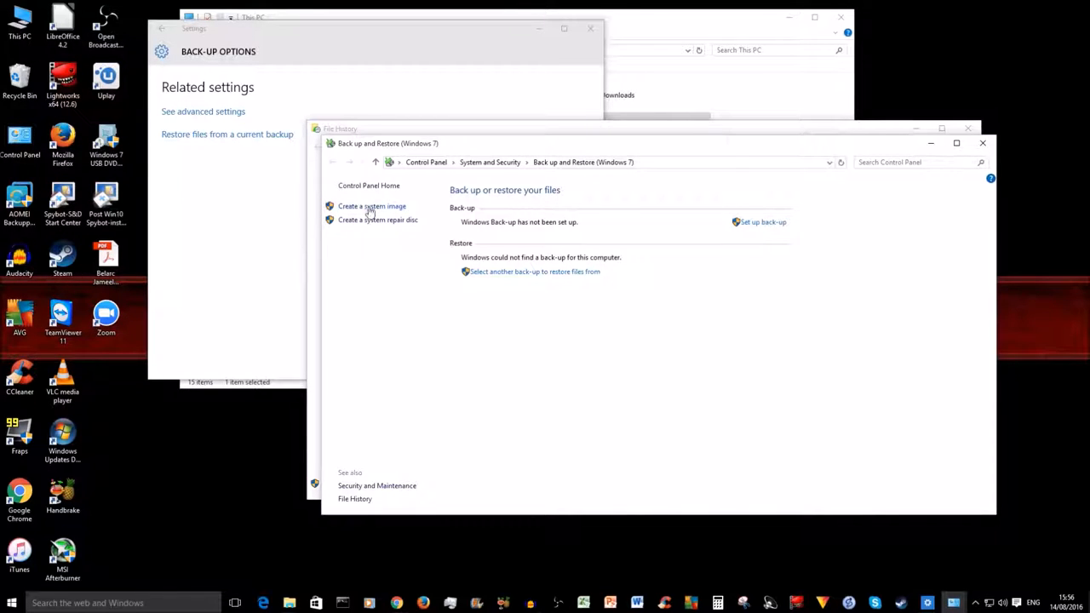
# Begin Create a system image, saving on a hard disk, and list the available drives.
pyautogui.click(371, 207)
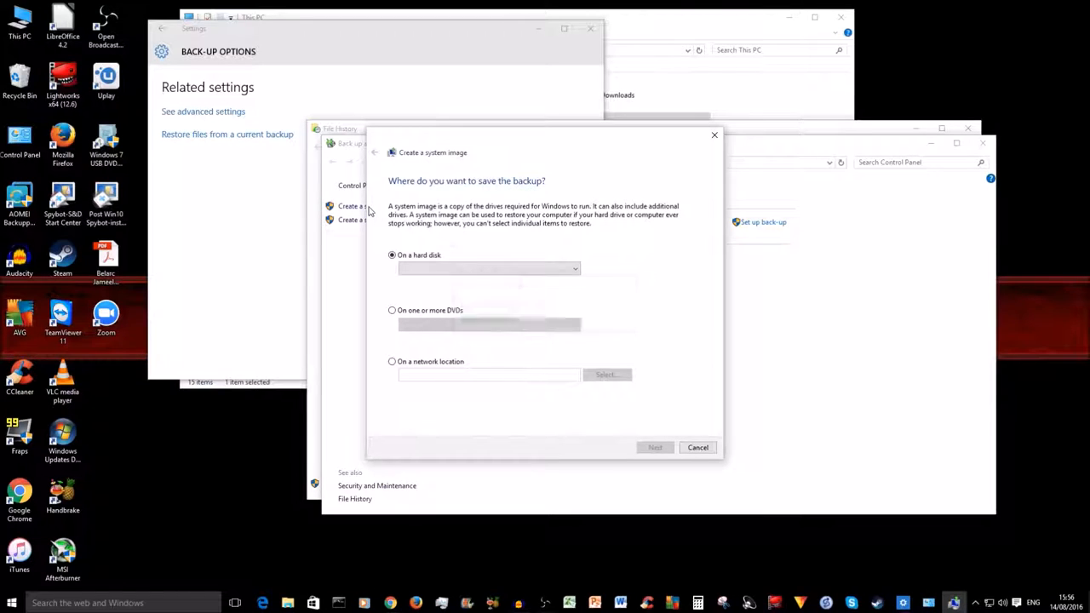
pyautogui.click(487, 269)
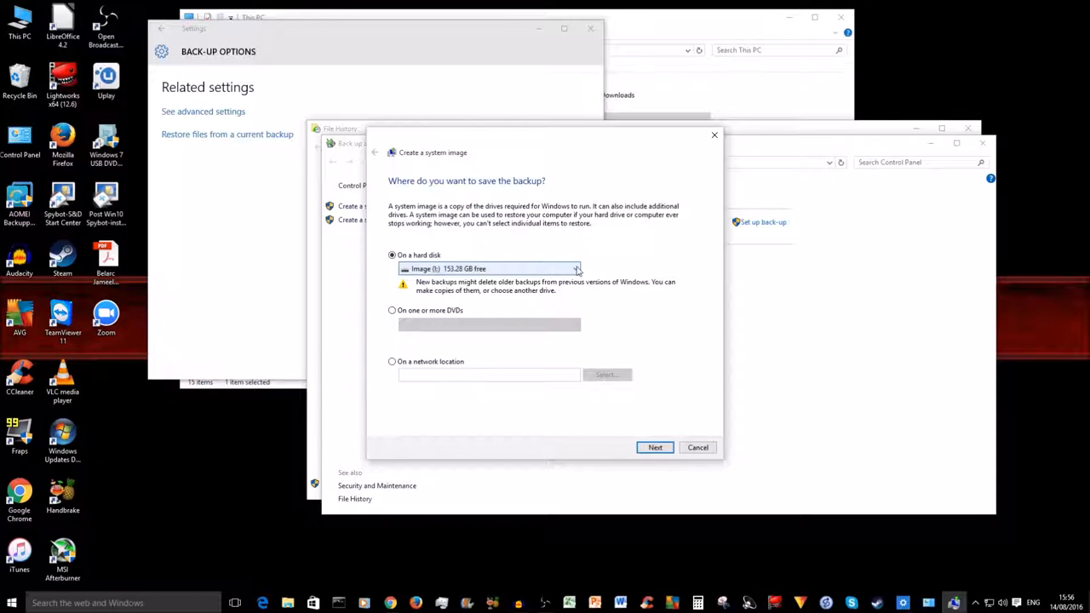
pyautogui.click(575, 269)
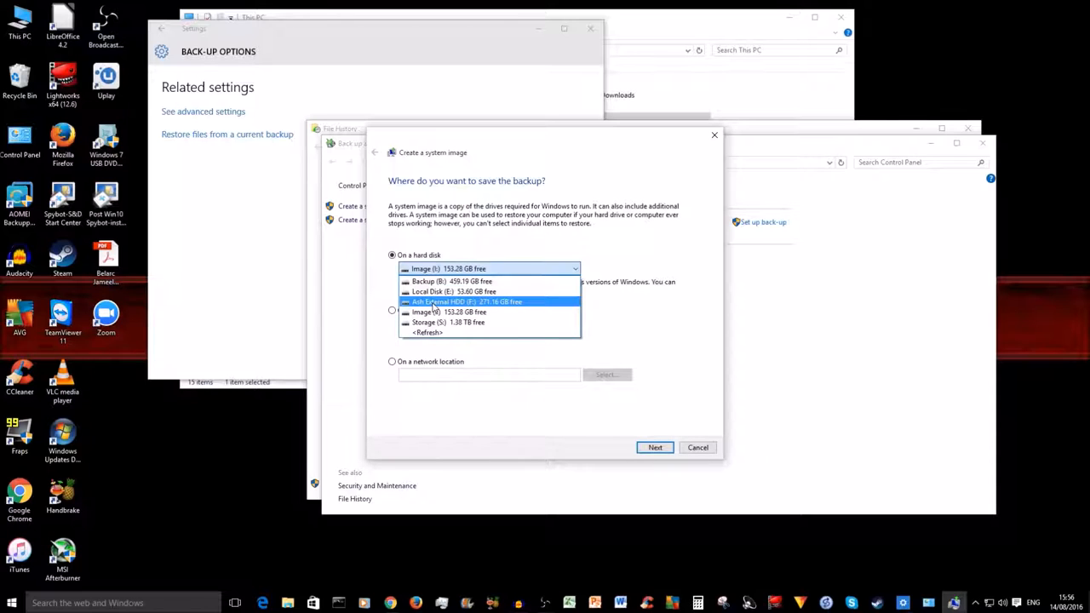
pyautogui.moveTo(473, 303)
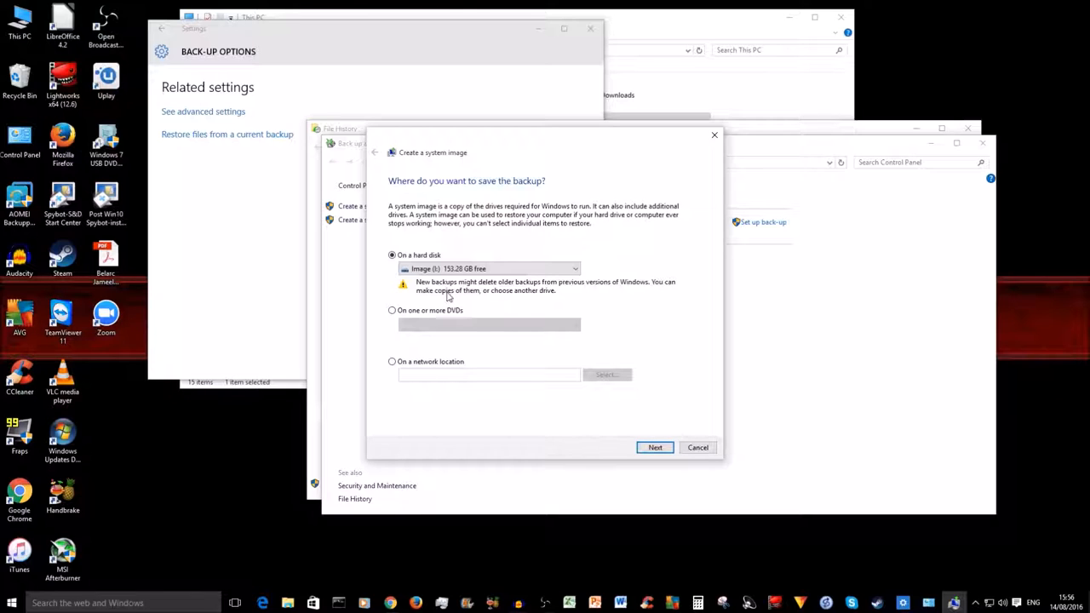
pyautogui.moveTo(620, 200)
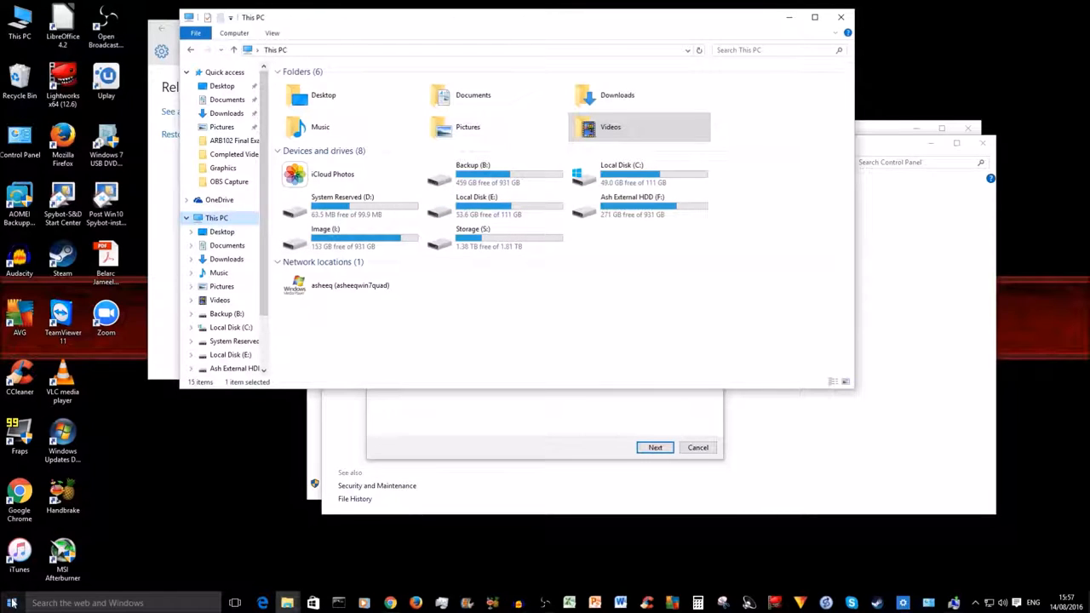
# Check the drives in This PC, then return to the wizard with Image (I:) selected.
pyautogui.rightClick(12, 603)
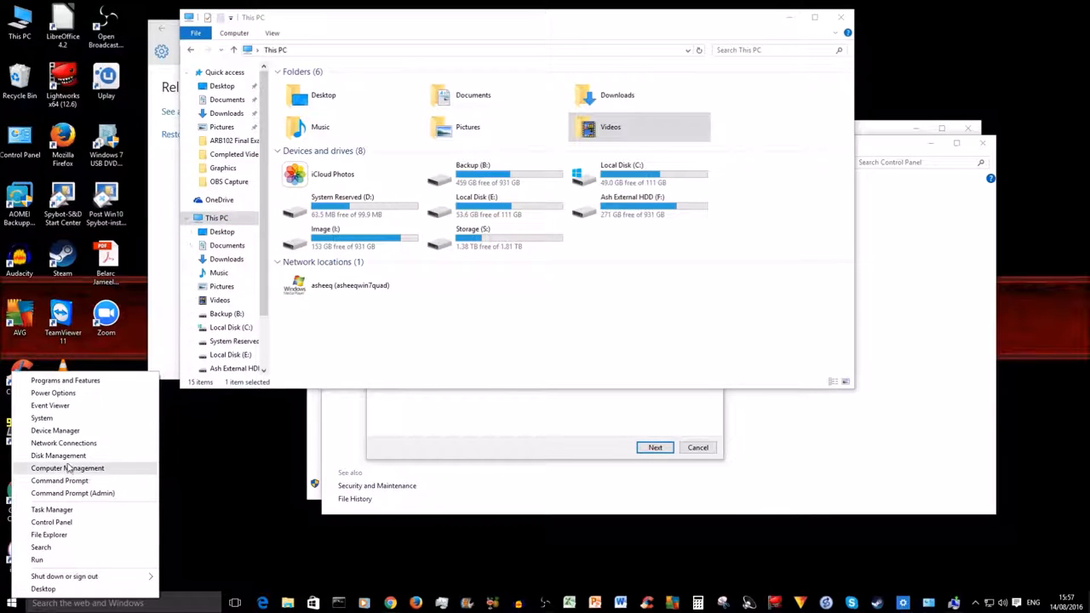
pyautogui.click(68, 467)
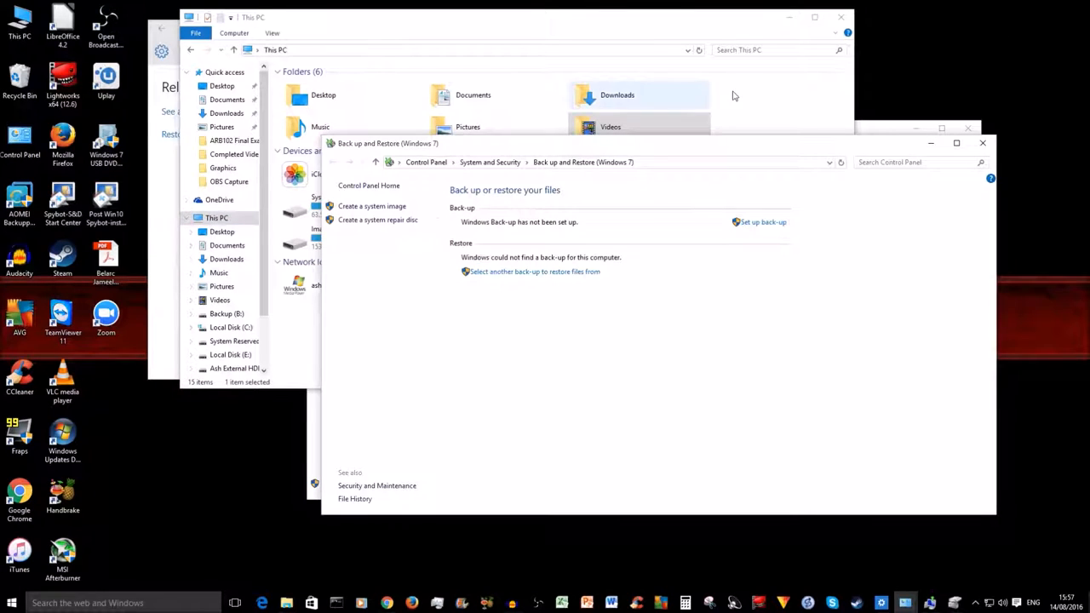
pyautogui.click(354, 497)
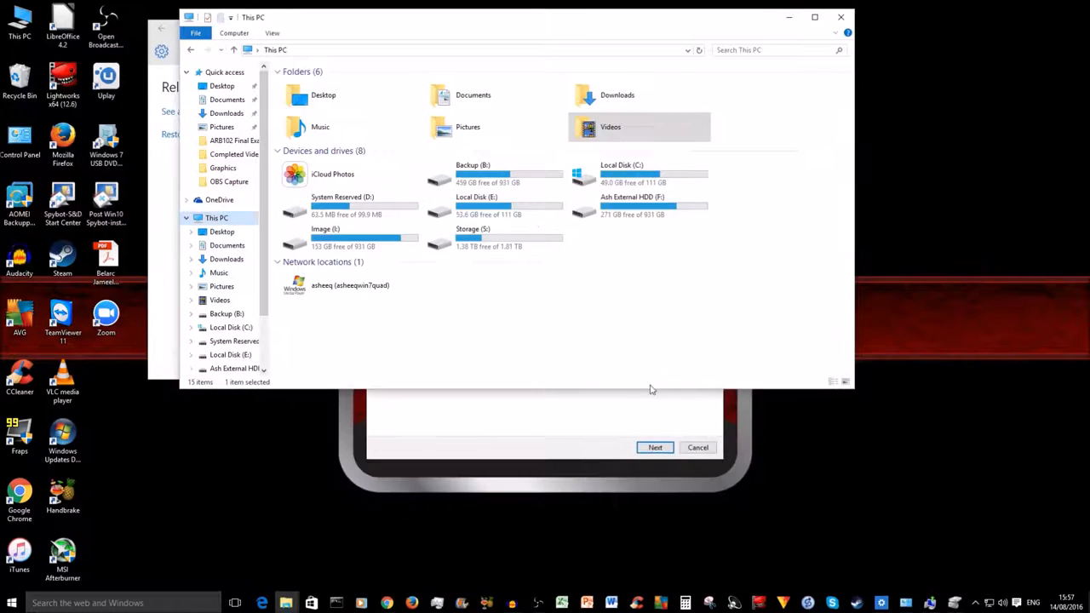
pyautogui.click(654, 447)
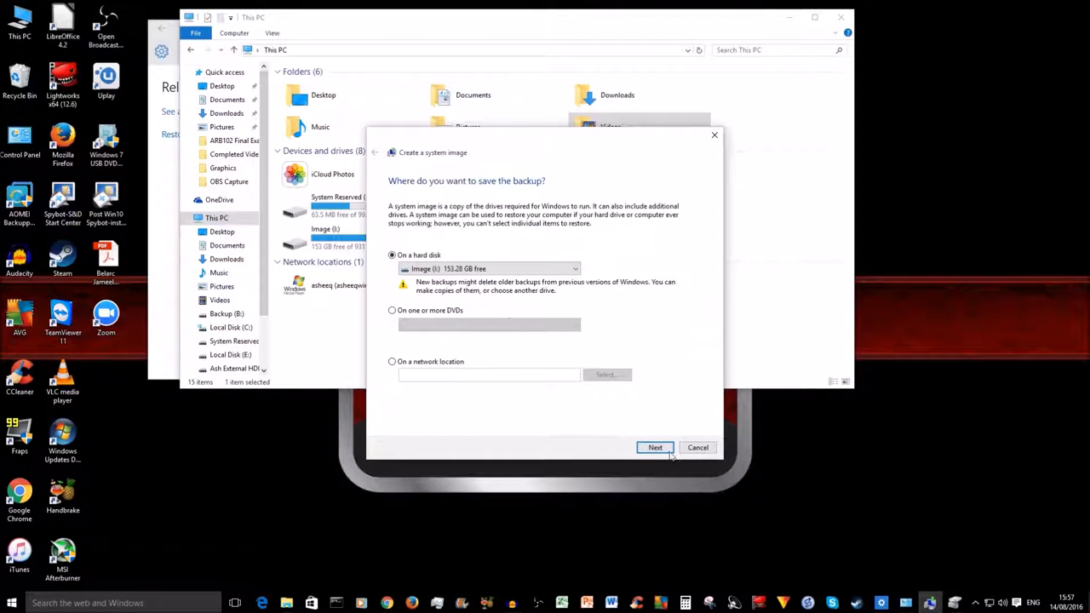
# Keep System Reserved, C: and Recovery Environment checked and continue to the confirmation page.
pyautogui.click(654, 446)
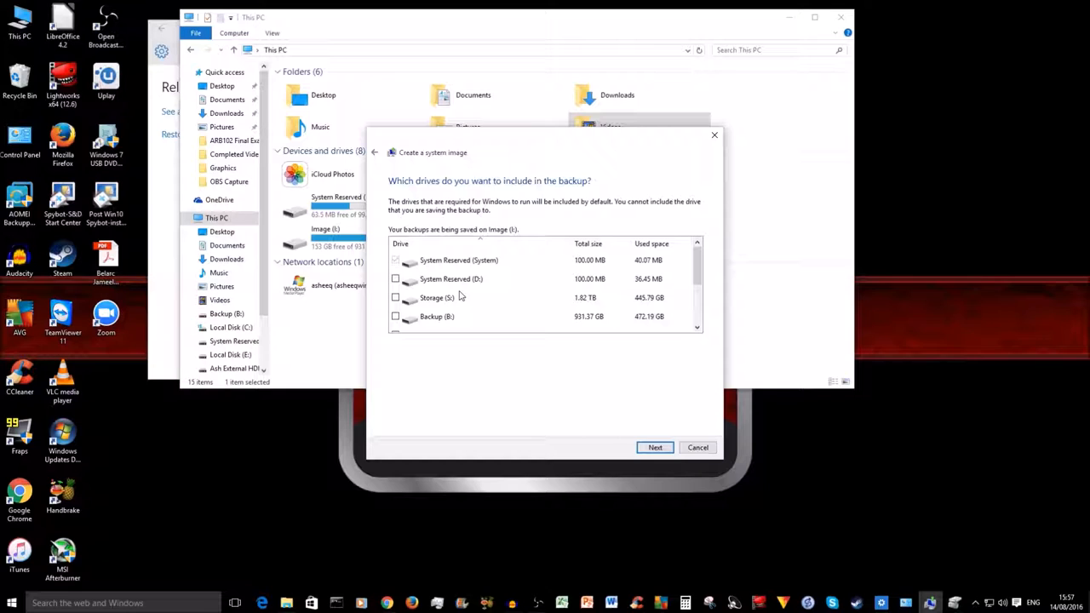
pyautogui.moveTo(463, 293)
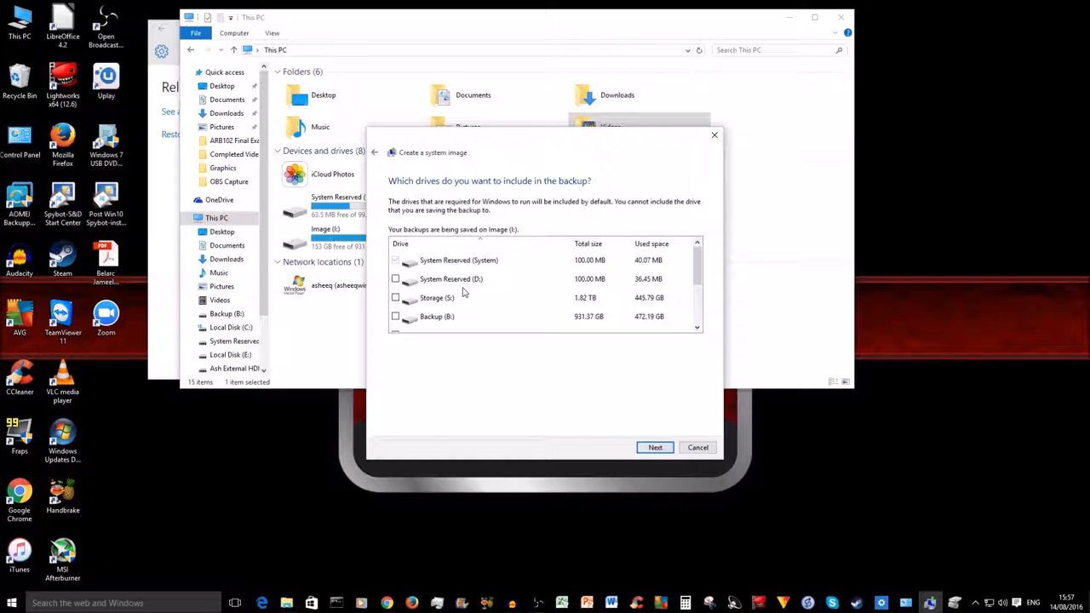
pyautogui.scroll(-3)
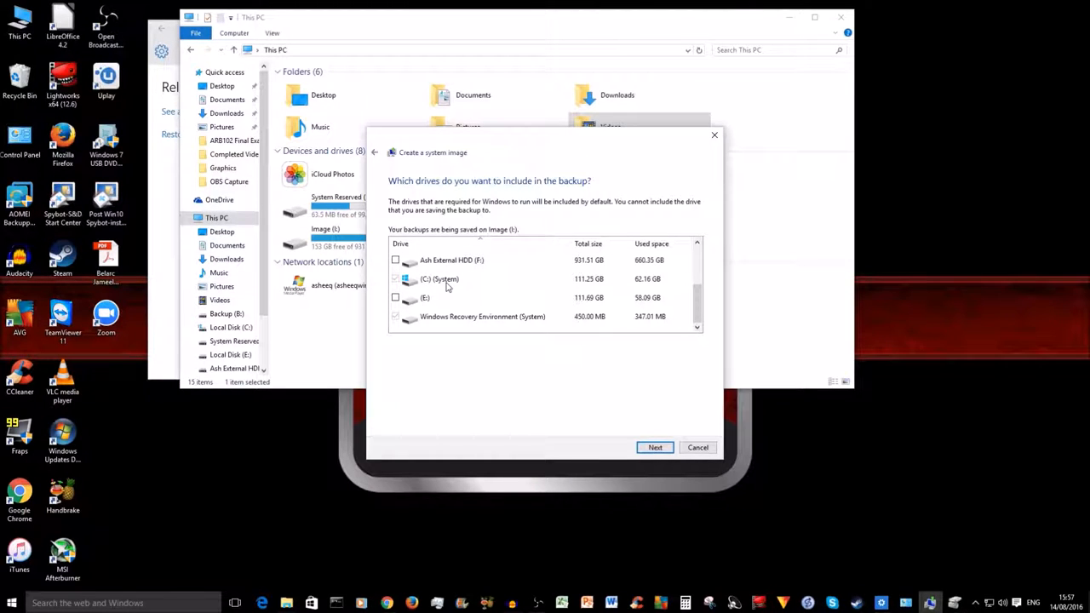
pyautogui.moveTo(418, 324)
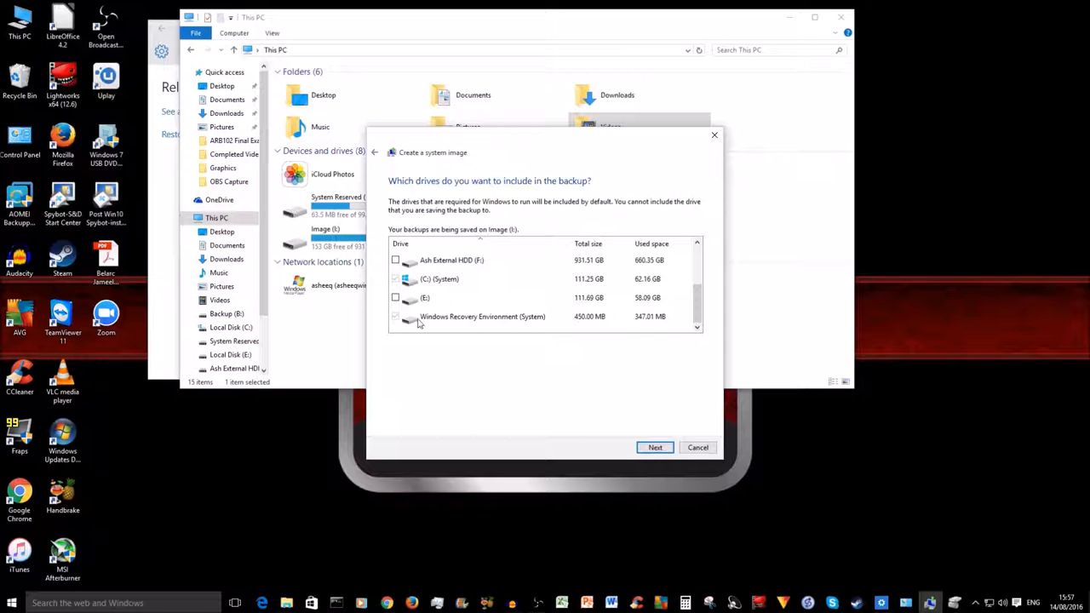
pyautogui.moveTo(696, 306)
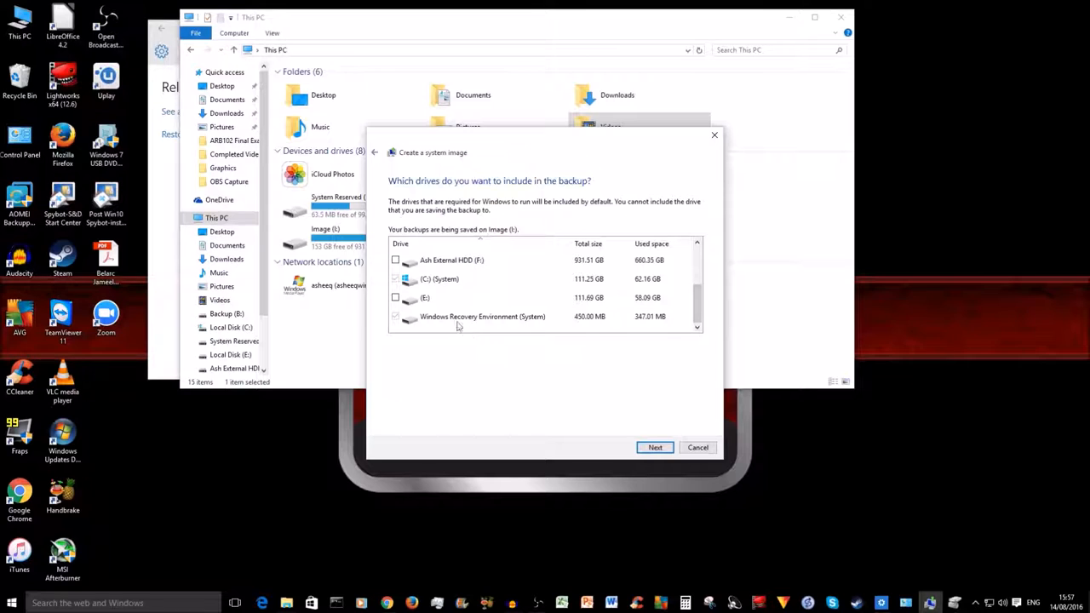
pyautogui.moveTo(442, 327)
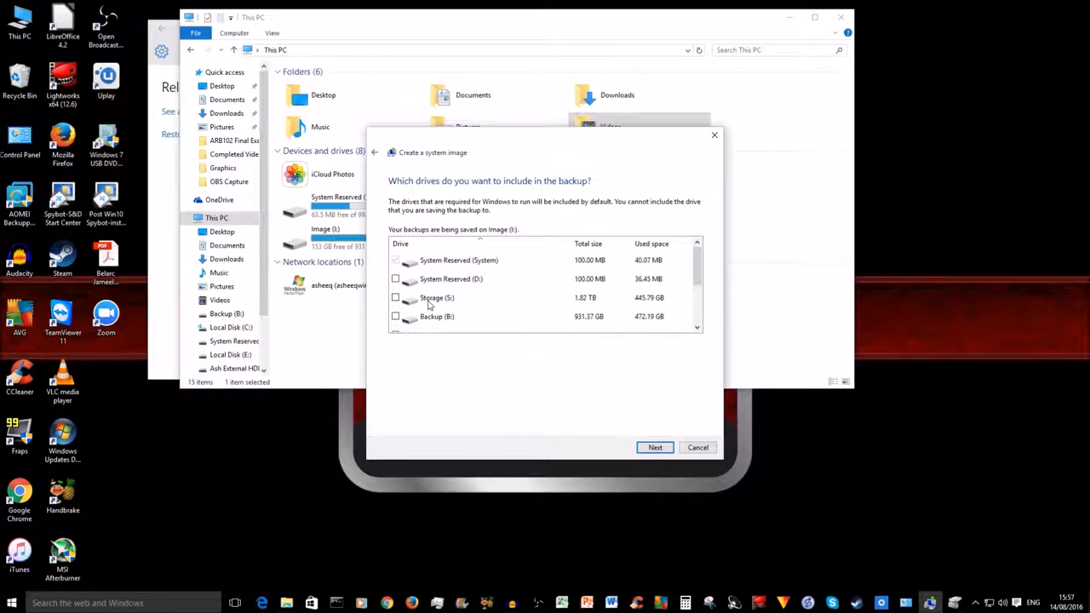
pyautogui.moveTo(443, 310)
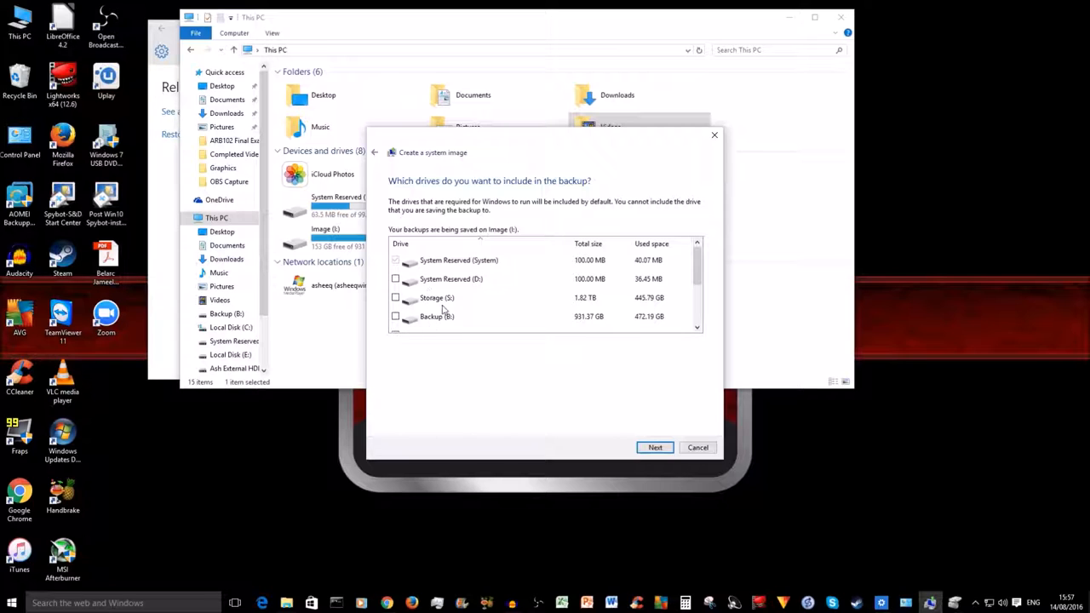
pyautogui.scroll(-3)
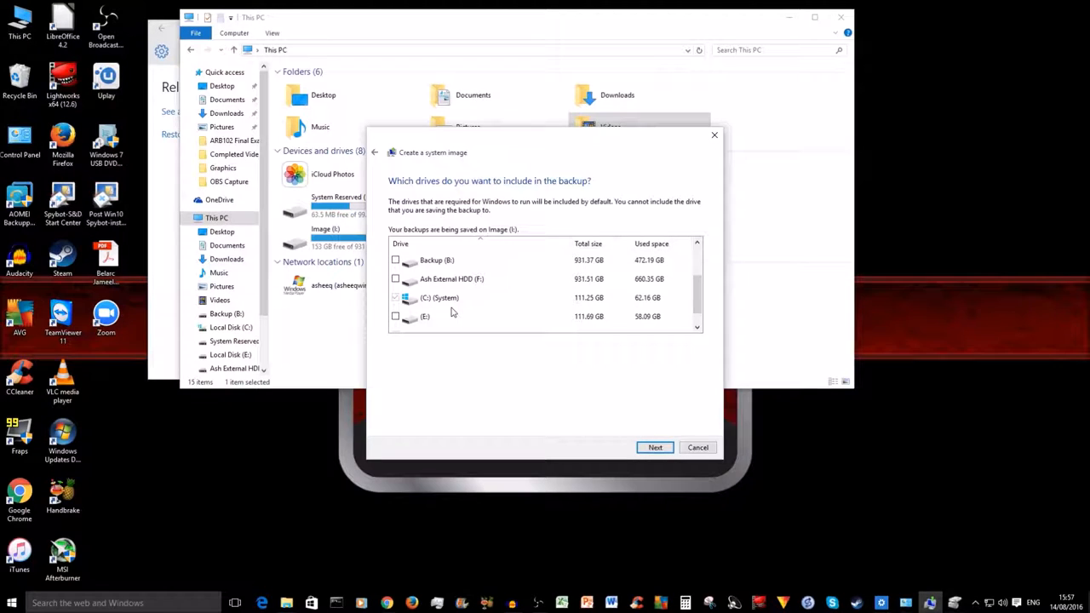
pyautogui.scroll(-3)
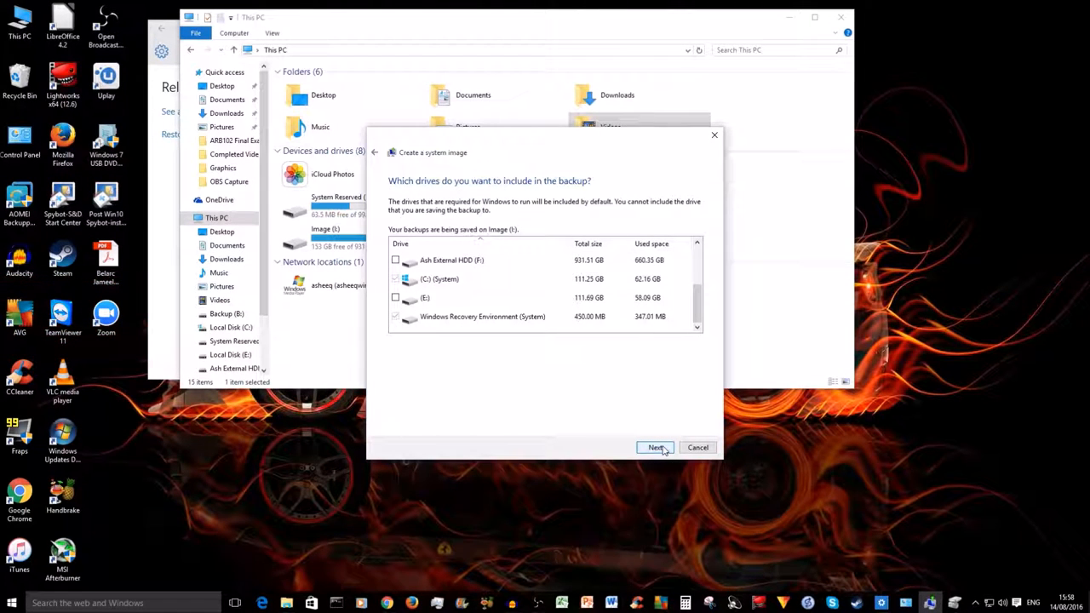
pyautogui.click(656, 446)
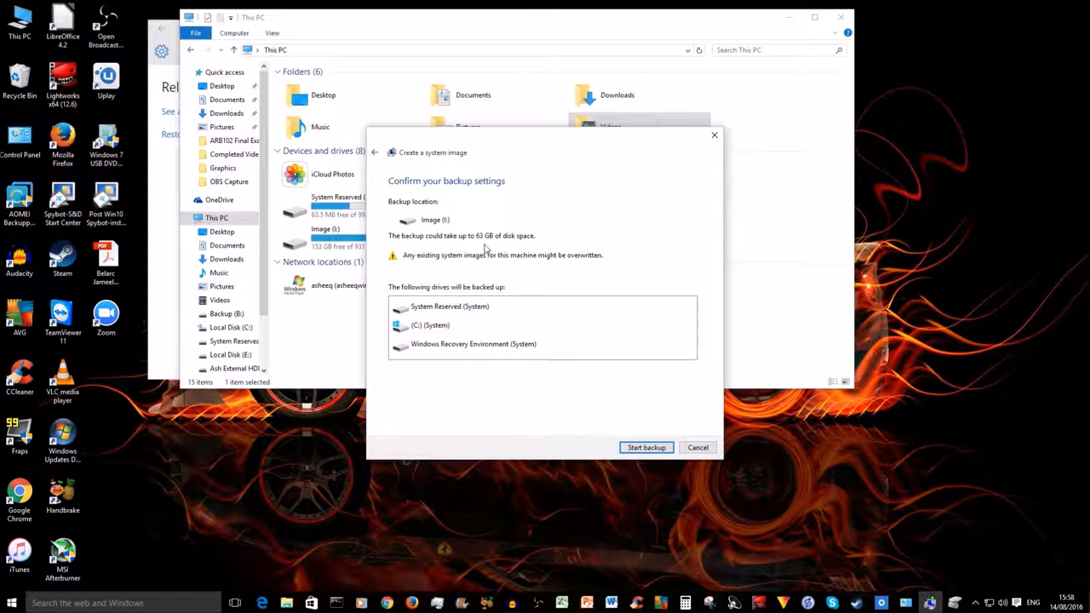
pyautogui.moveTo(497, 249)
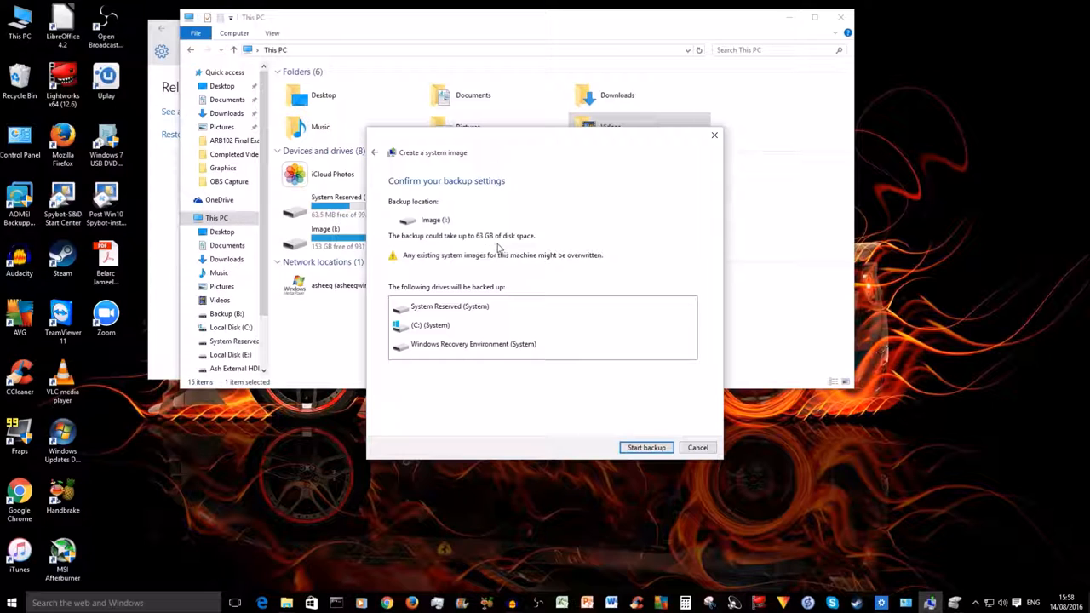
pyautogui.moveTo(423, 313)
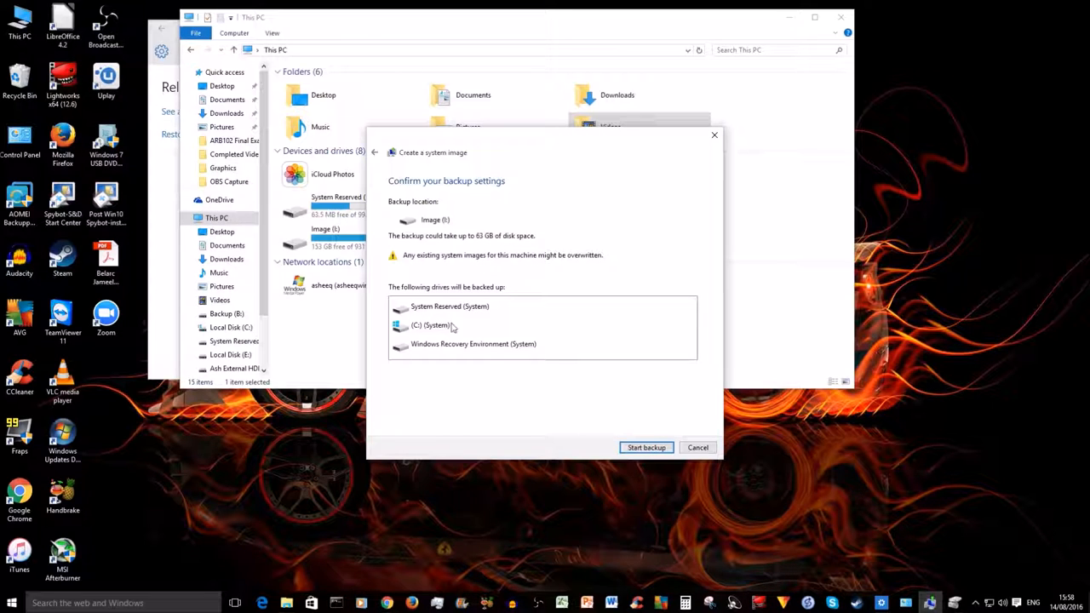
pyautogui.moveTo(517, 358)
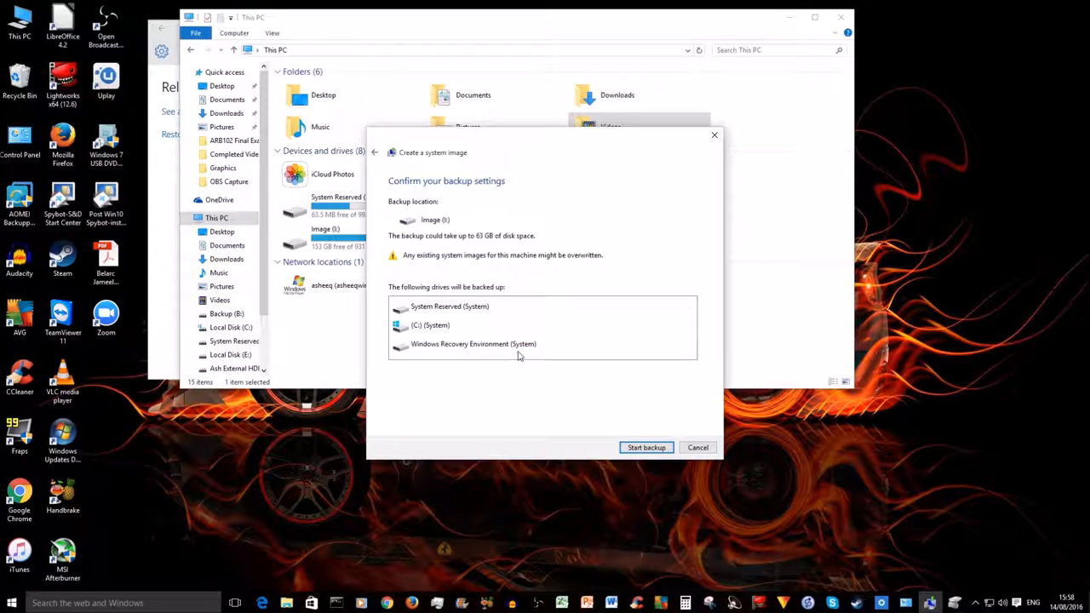
pyautogui.moveTo(481, 352)
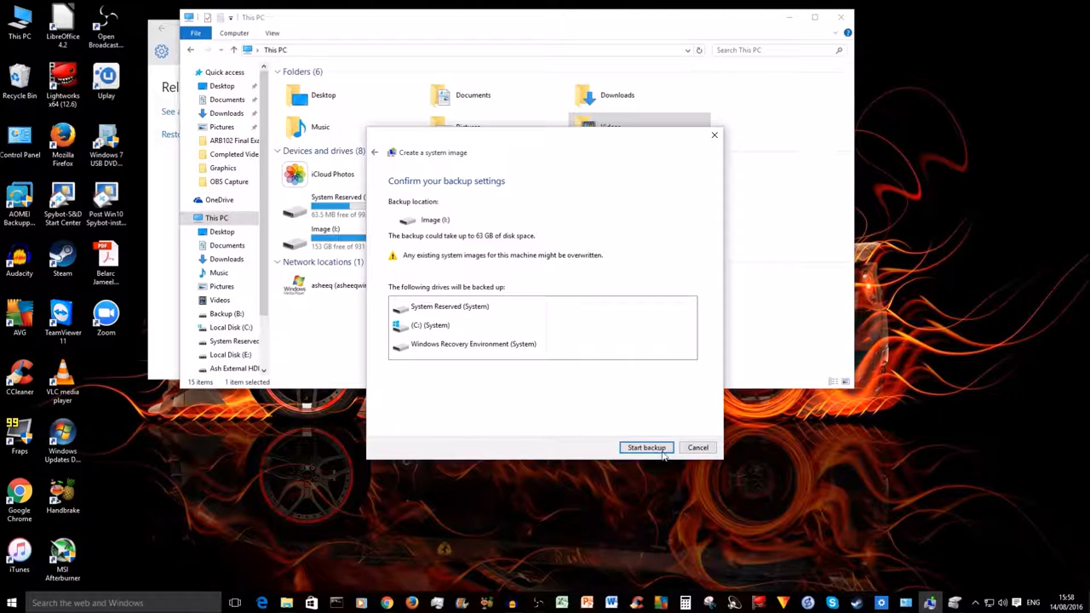
# Start the backup of the three system drives onto Image (I:).
pyautogui.click(647, 447)
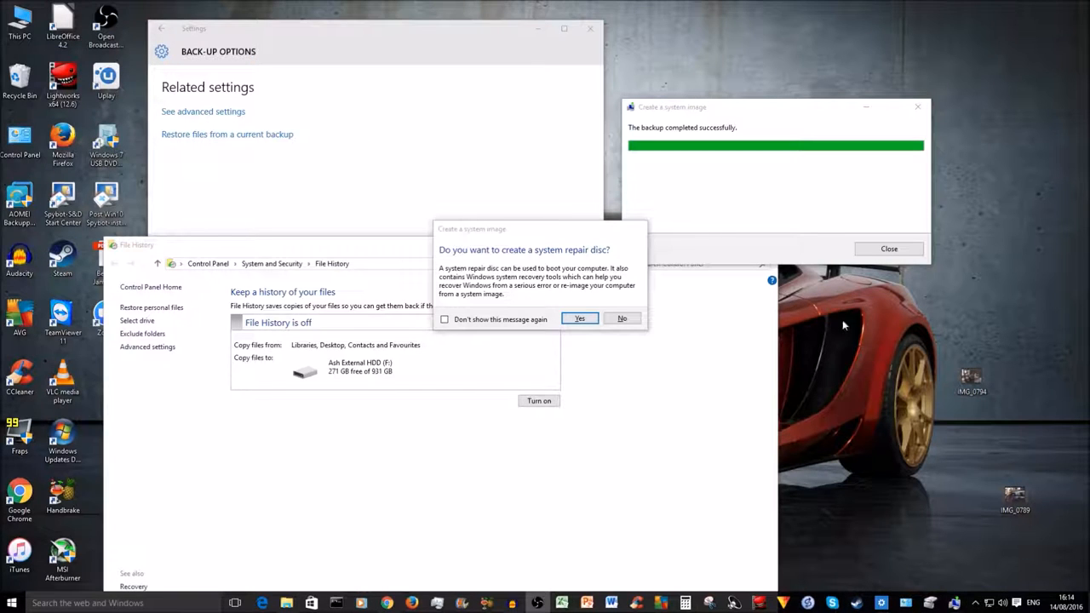
pyautogui.moveTo(762, 203)
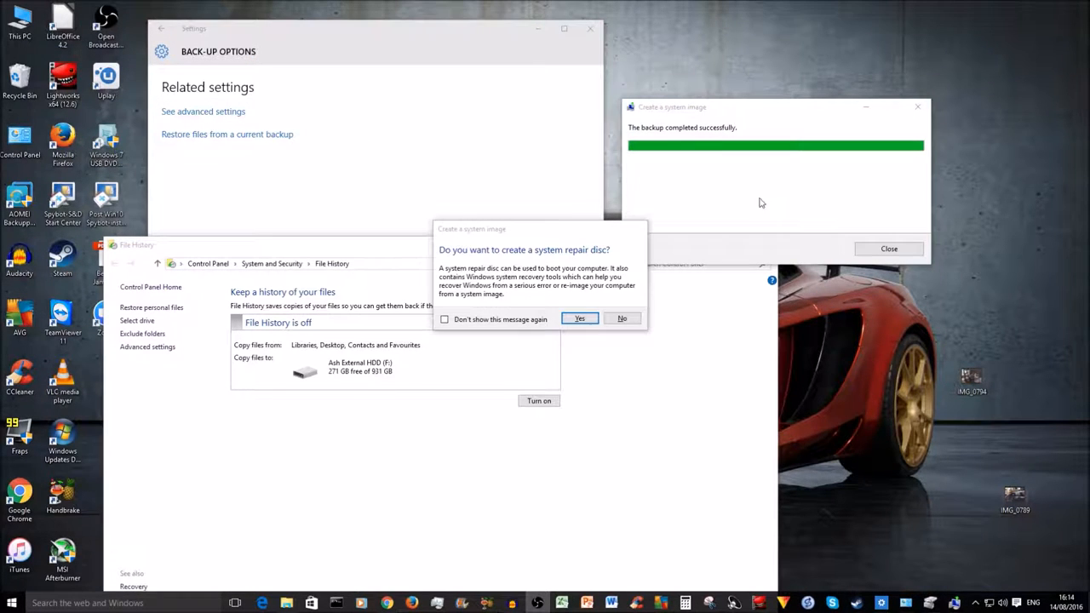
pyautogui.moveTo(546, 259)
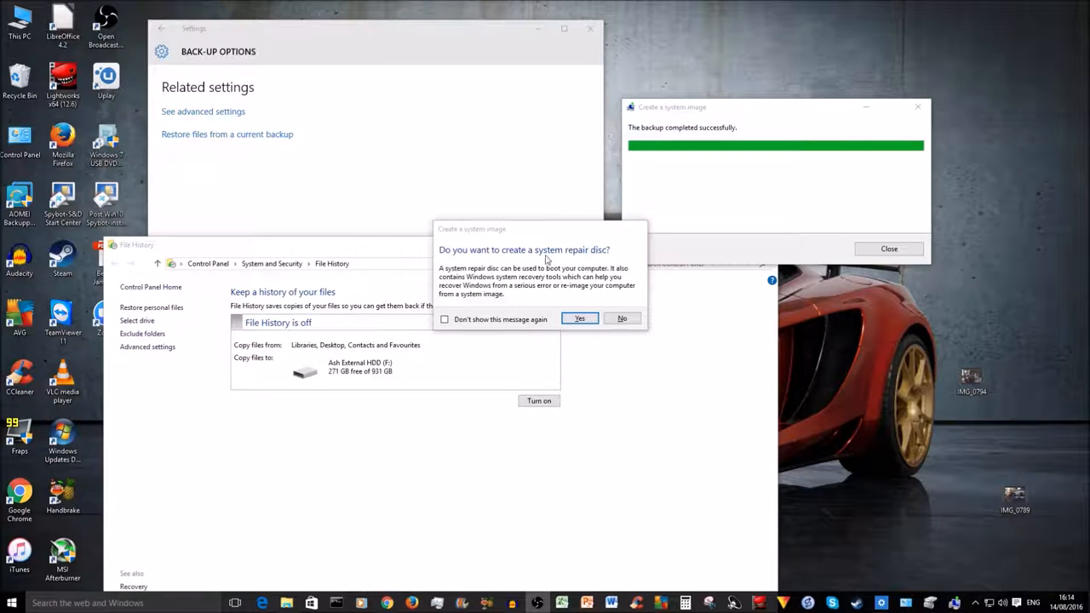
pyautogui.moveTo(597, 262)
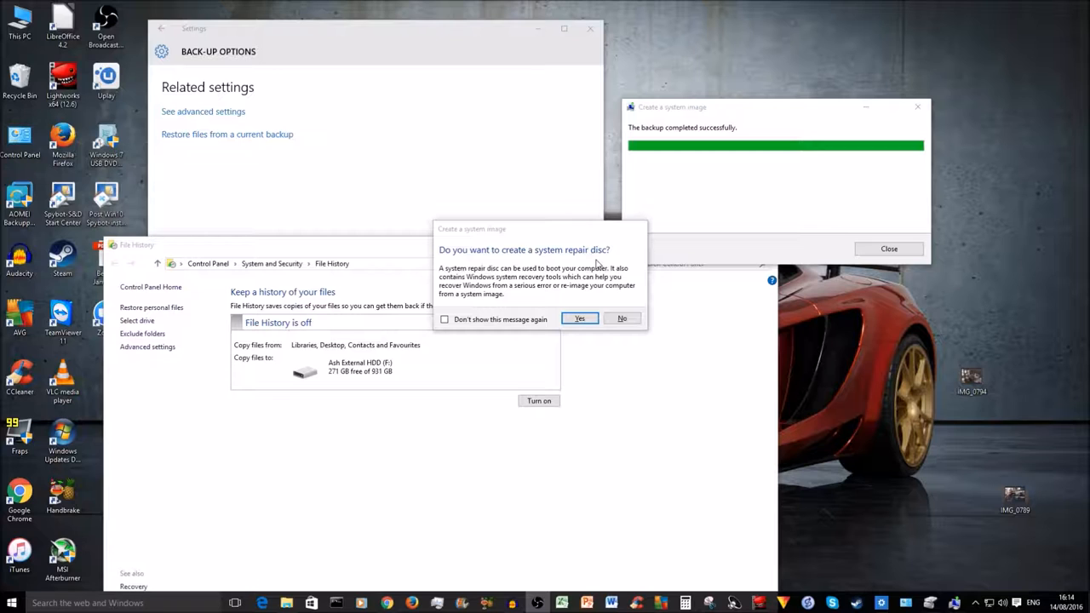
# Decline creating a system repair disc after the backup completes successfully.
pyautogui.click(622, 319)
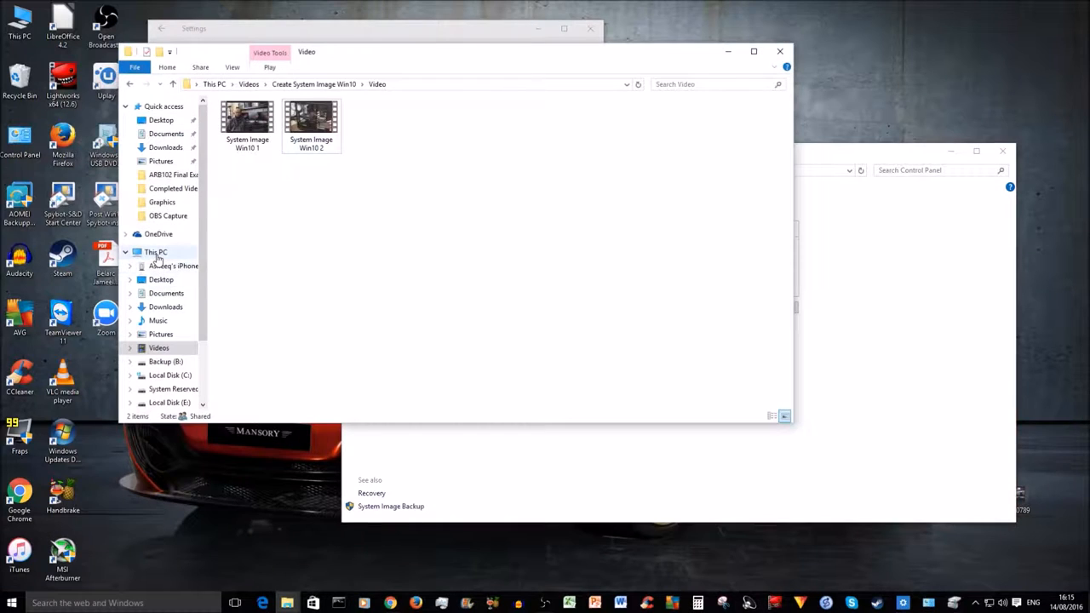
# Browse into WindowsImageBackup on Image (I:) to see the saved computer-named backup folder.
pyautogui.click(155, 252)
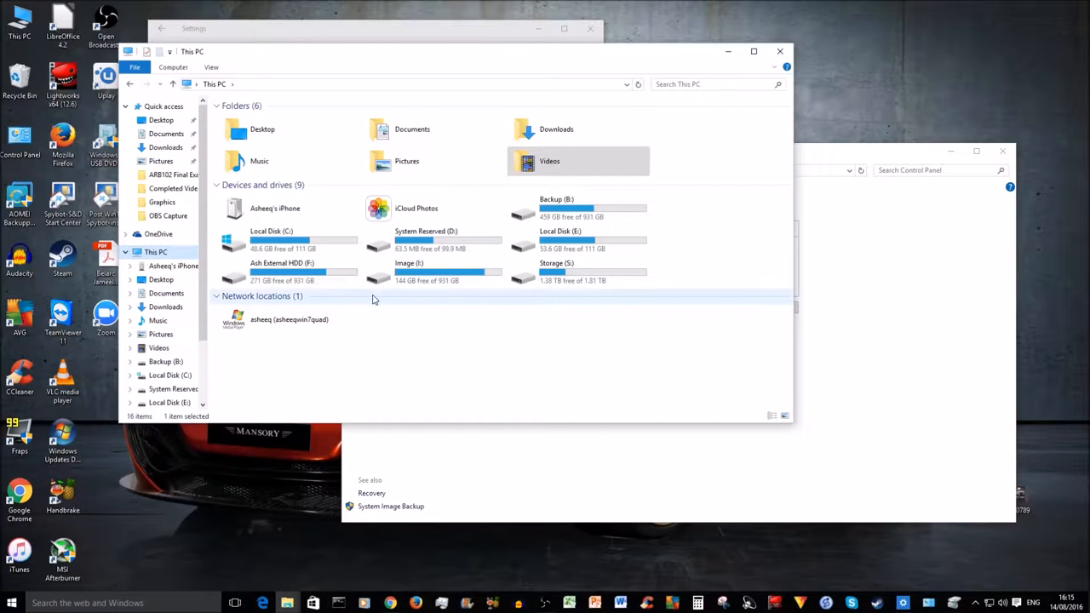
pyautogui.doubleClick(409, 271)
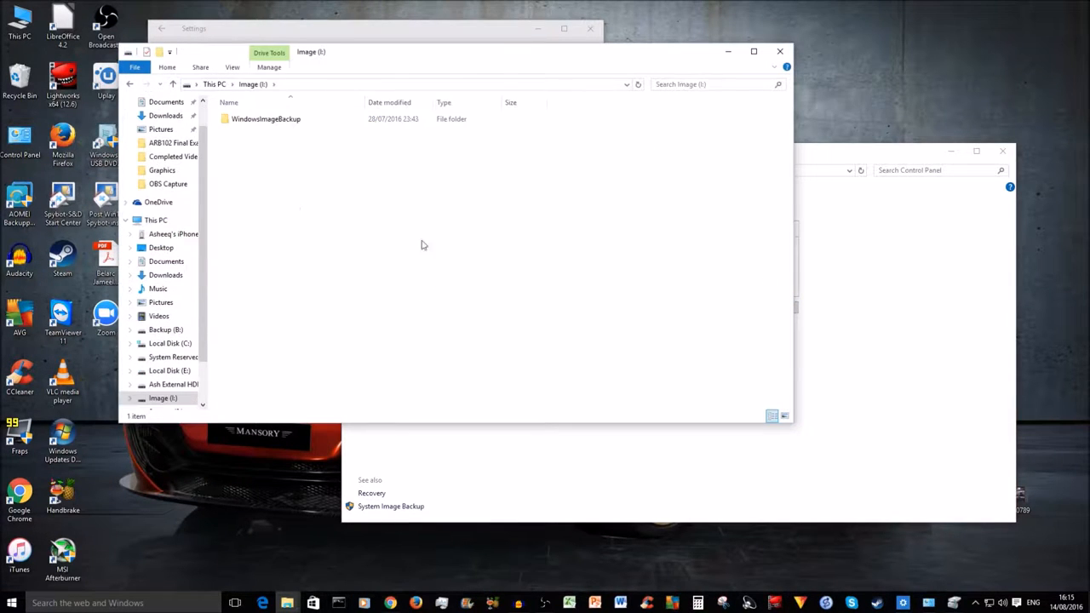
pyautogui.doubleClick(265, 119)
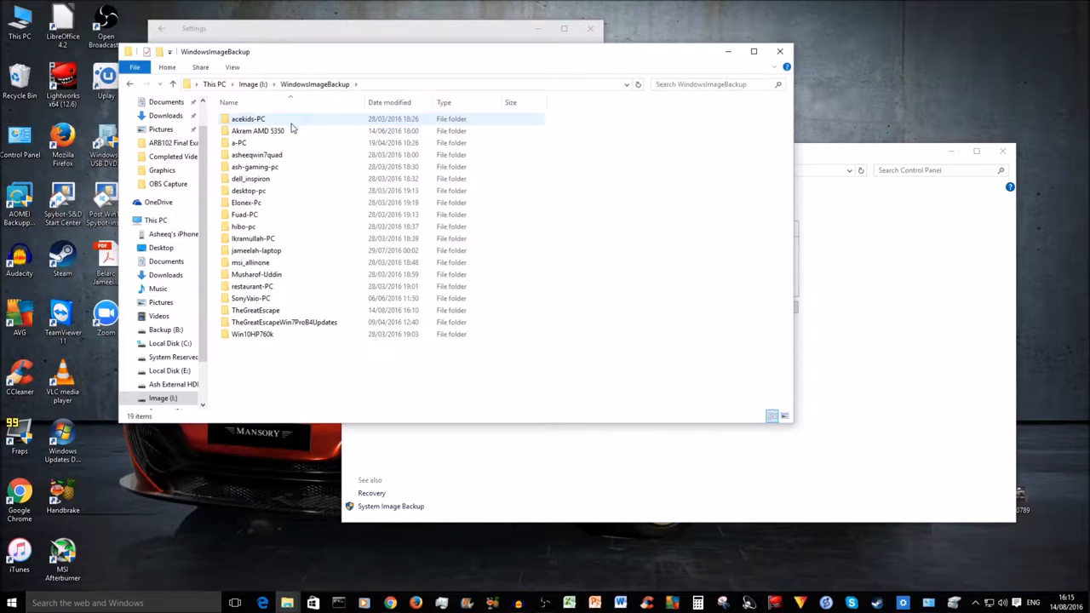